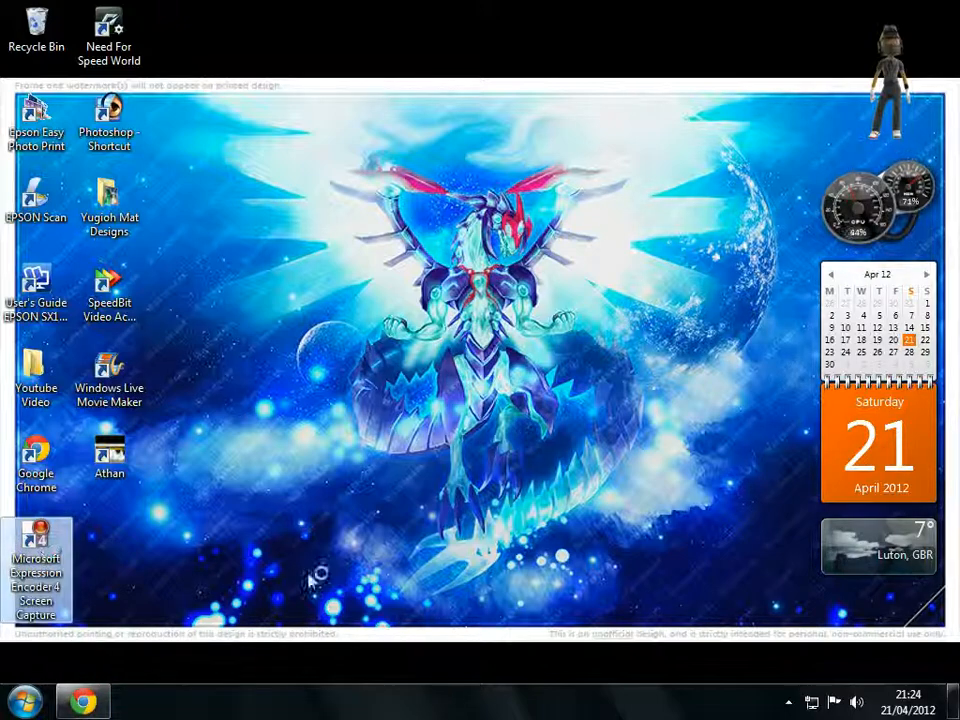
- Launch Google Chrome from the taskbar so a fresh new tab opens
click(82, 700)
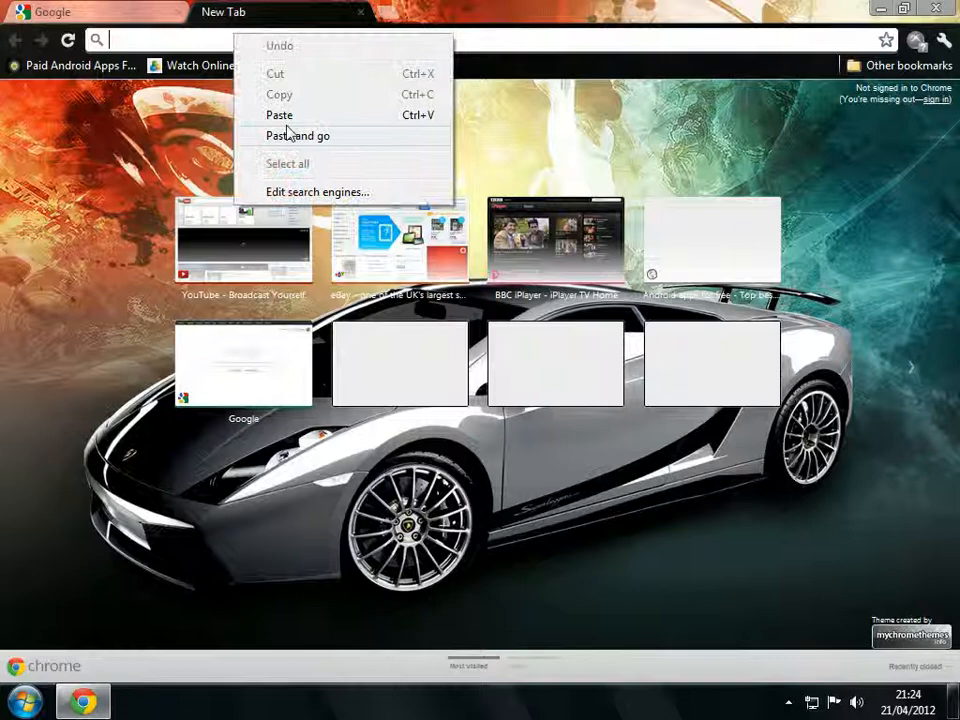
- Paste and go to the Expression Encoder download page, then minimize and restore Chrome
click(279, 115)
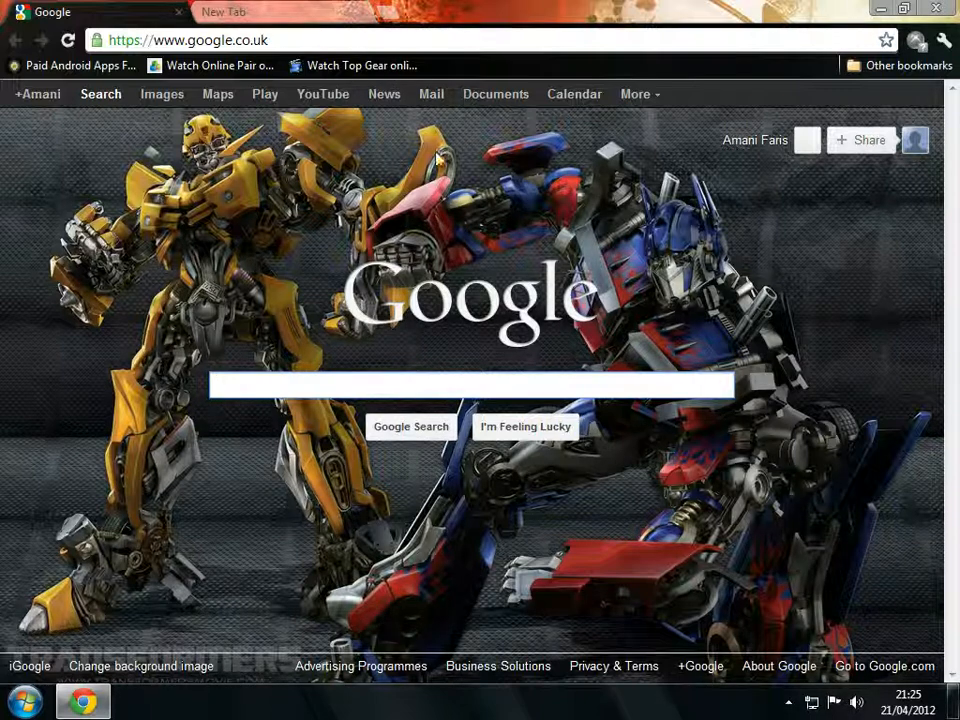
click(222, 11)
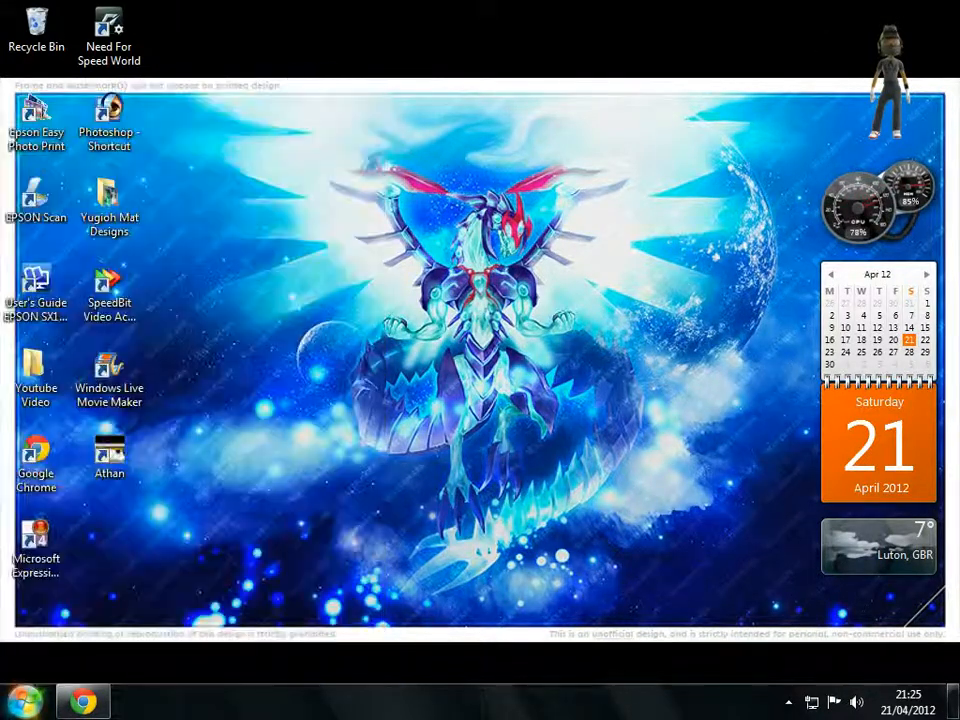
click(83, 700)
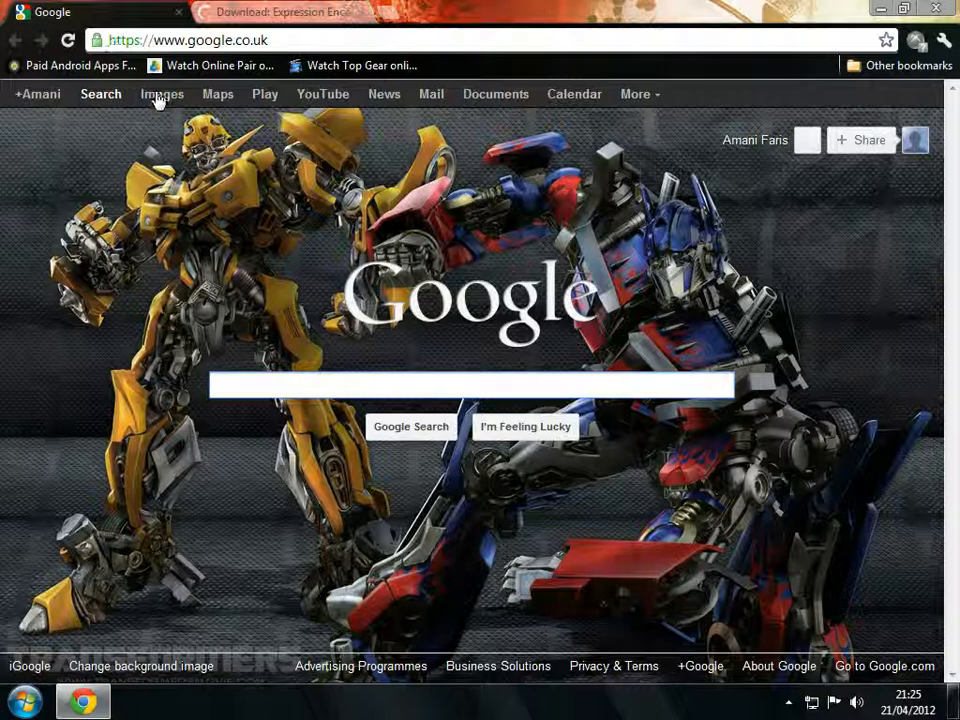
- Search Google Images for 'windows 7 wallpaper' and scroll down through the results
click(162, 93)
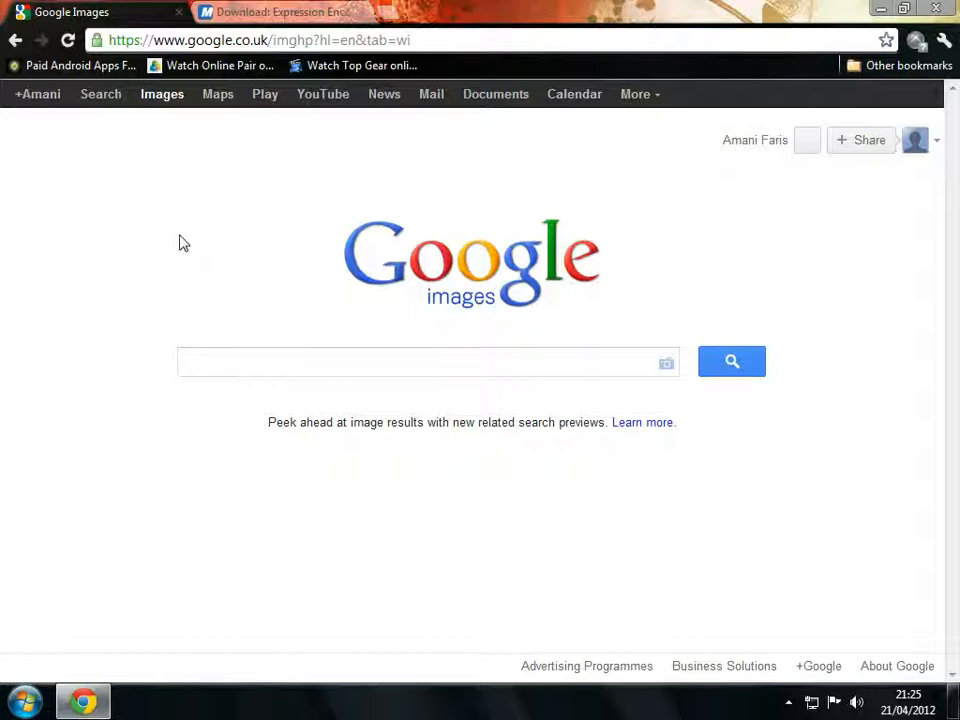
text(windows 8)
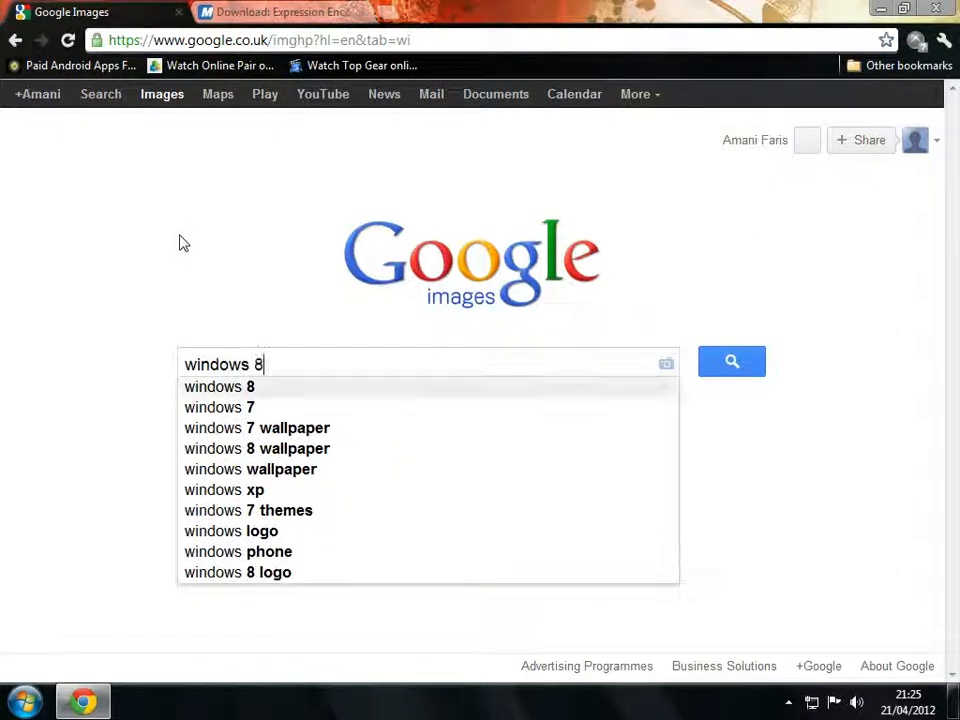
click(256, 428)
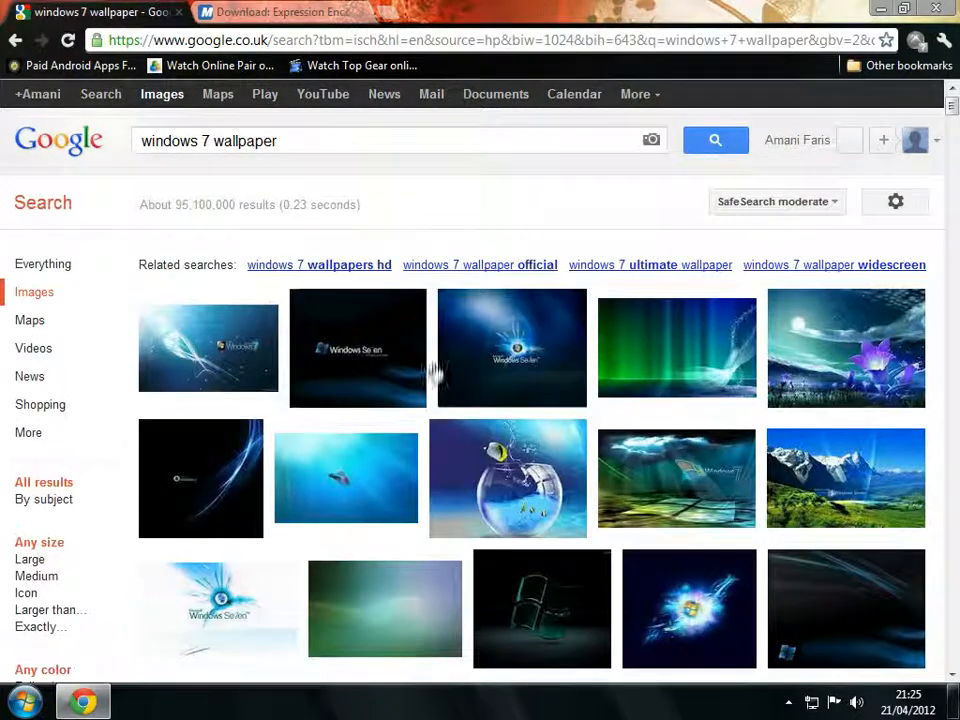
scroll(down, 3)
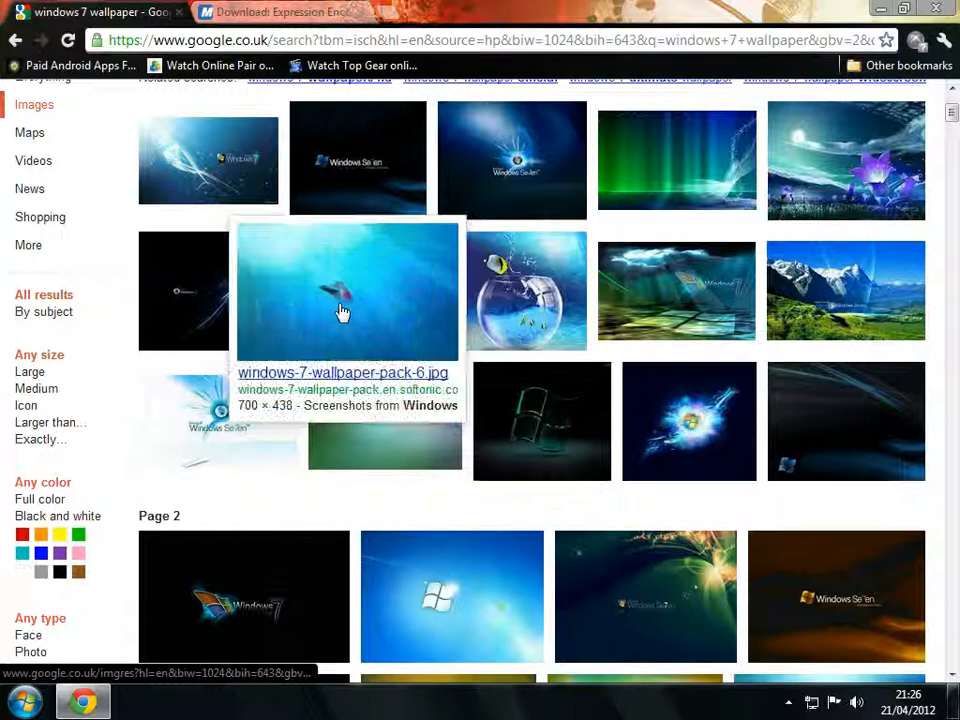
scroll(down, 3)
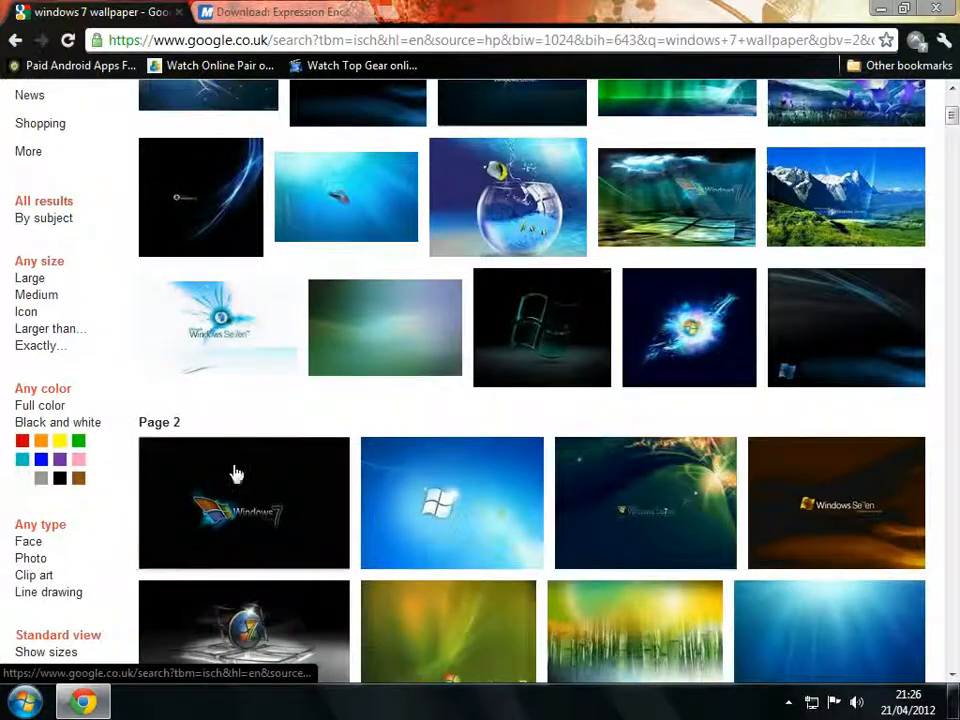
scroll(down, 3)
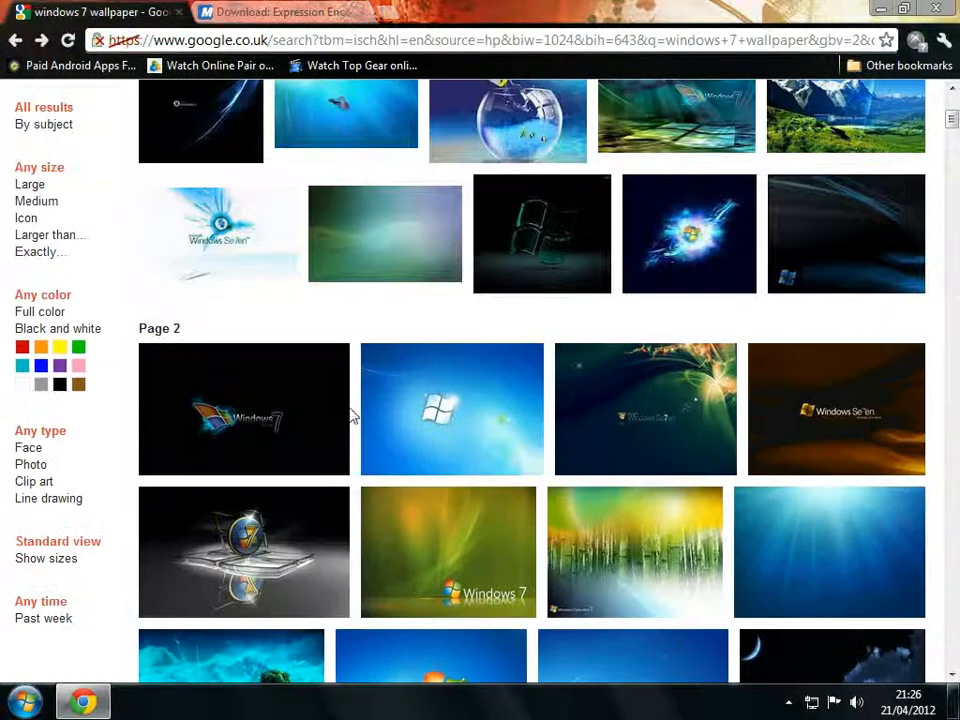
scroll(down, 3)
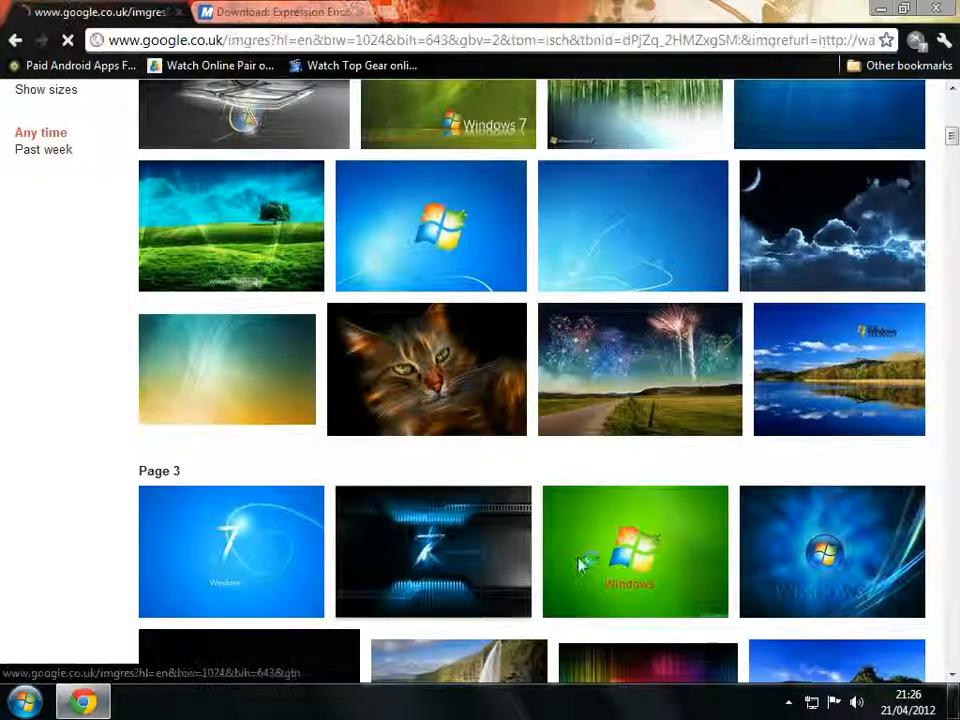
- Open the blue Windows 7 wallpaper at full size and save it to the Desktop
click(432, 551)
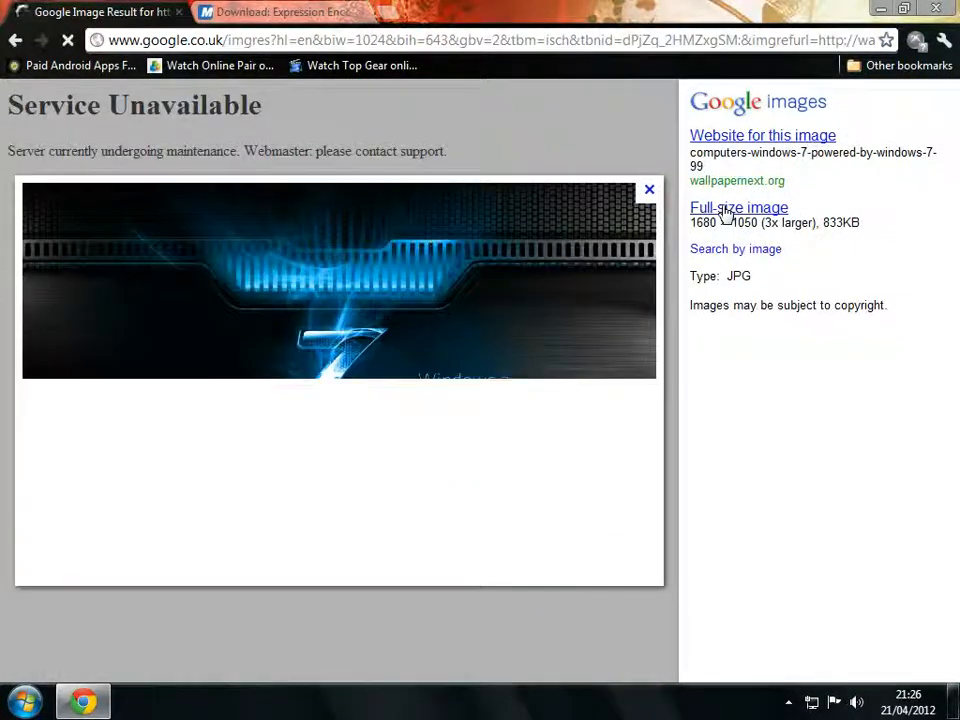
click(739, 207)
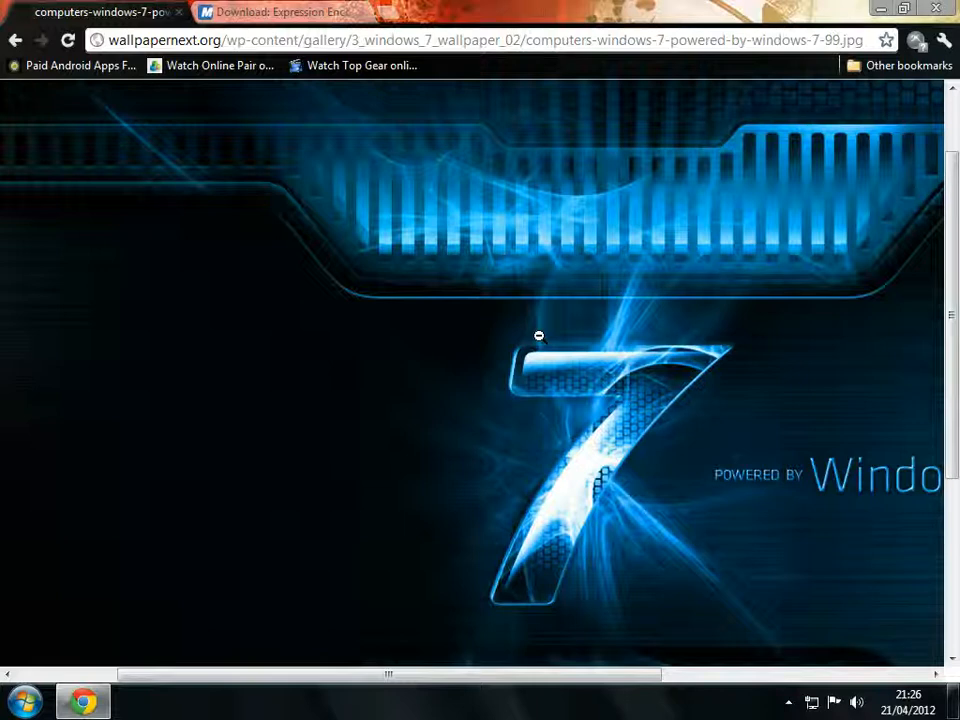
mouse_move(518, 363)
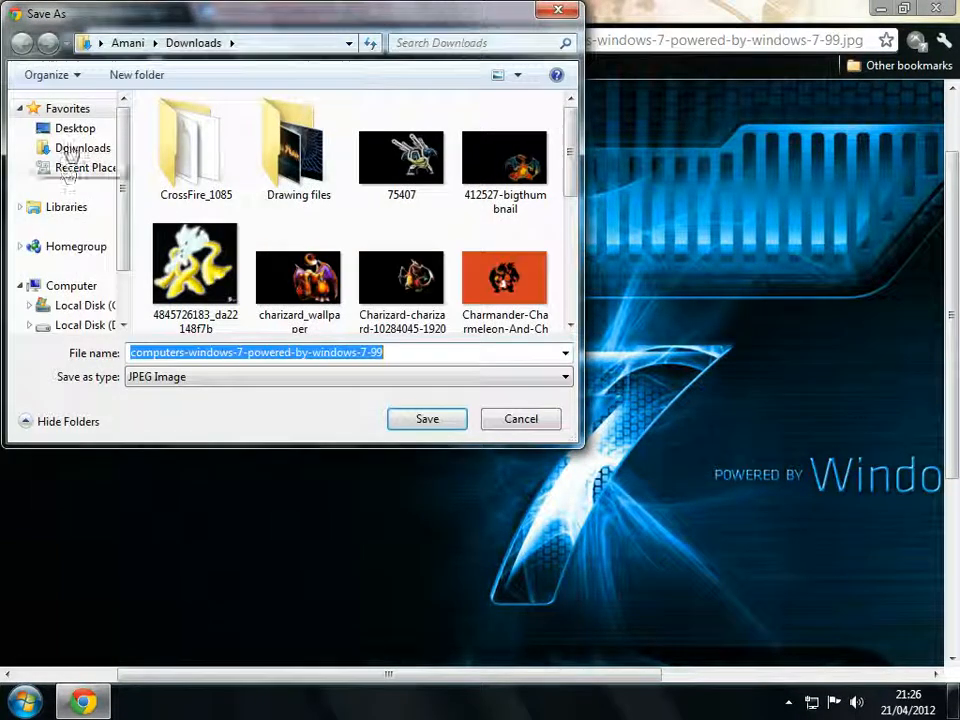
click(75, 128)
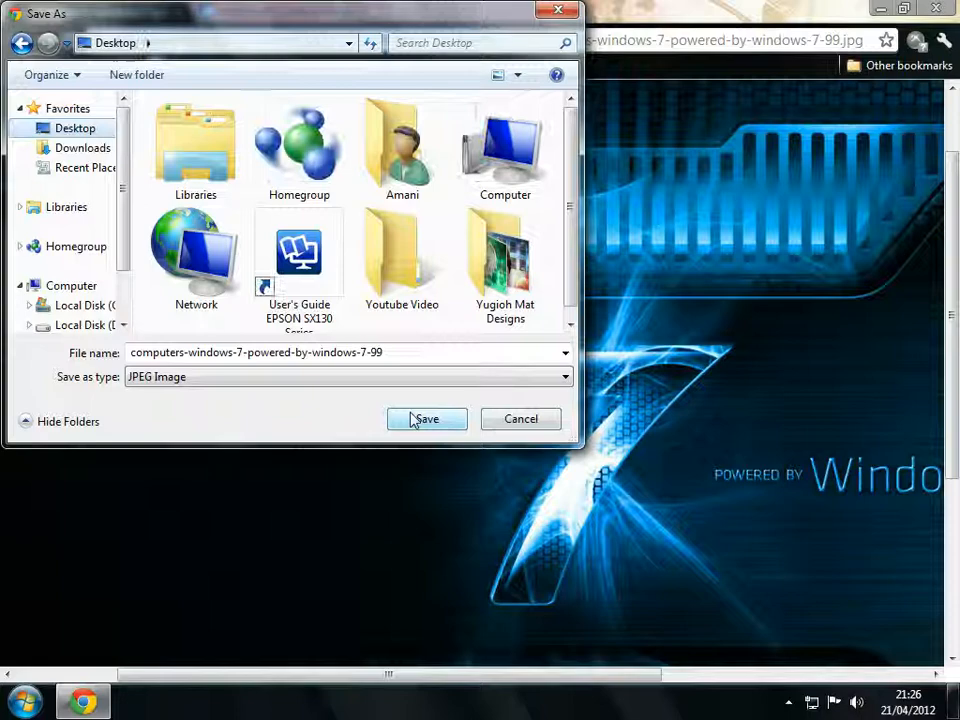
click(426, 418)
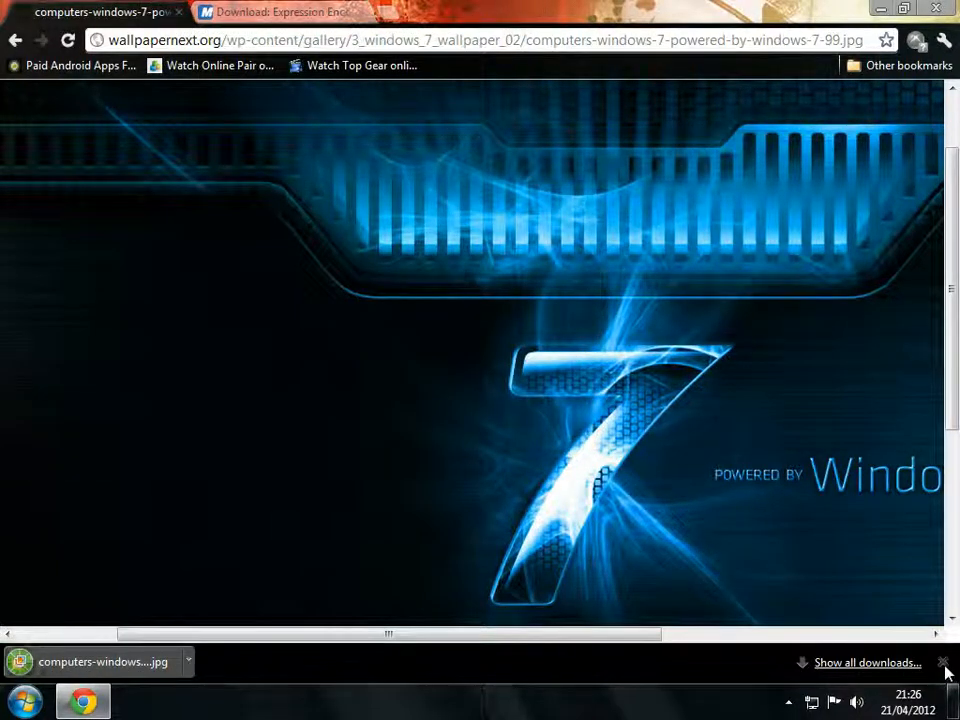
- Close the downloads bar, set the wallpaper as desktop background, and close Photo Gallery
click(280, 12)
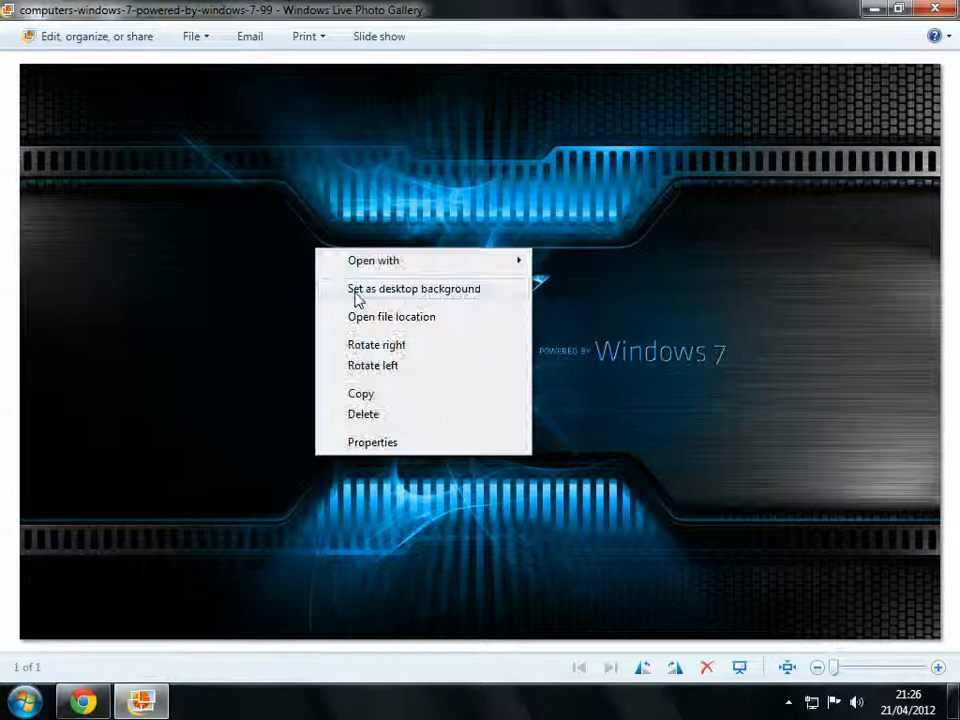
click(412, 288)
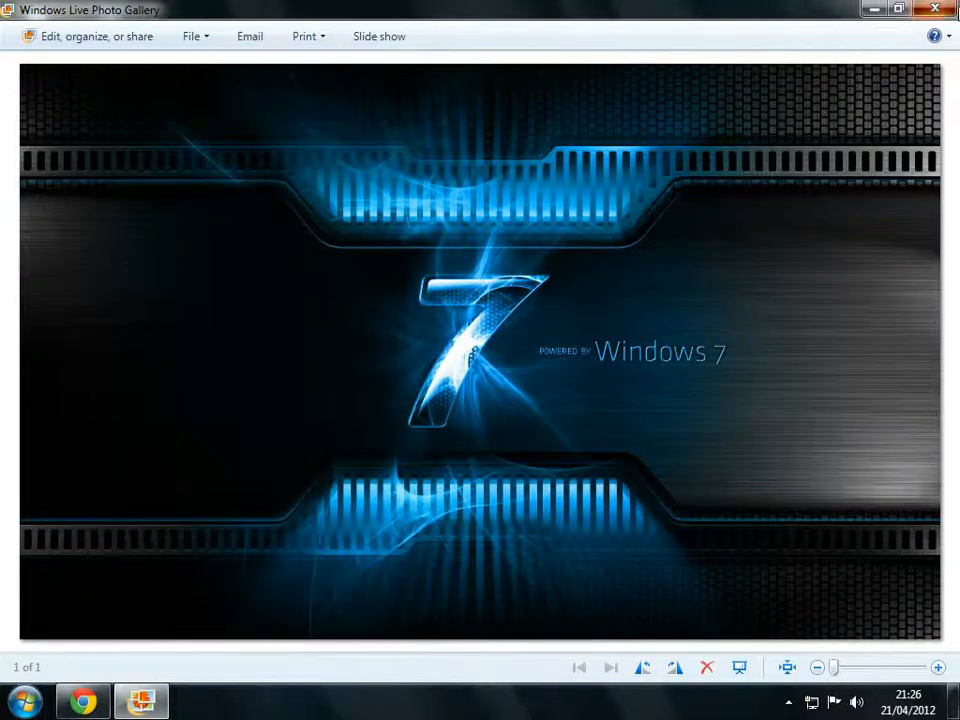
click(934, 9)
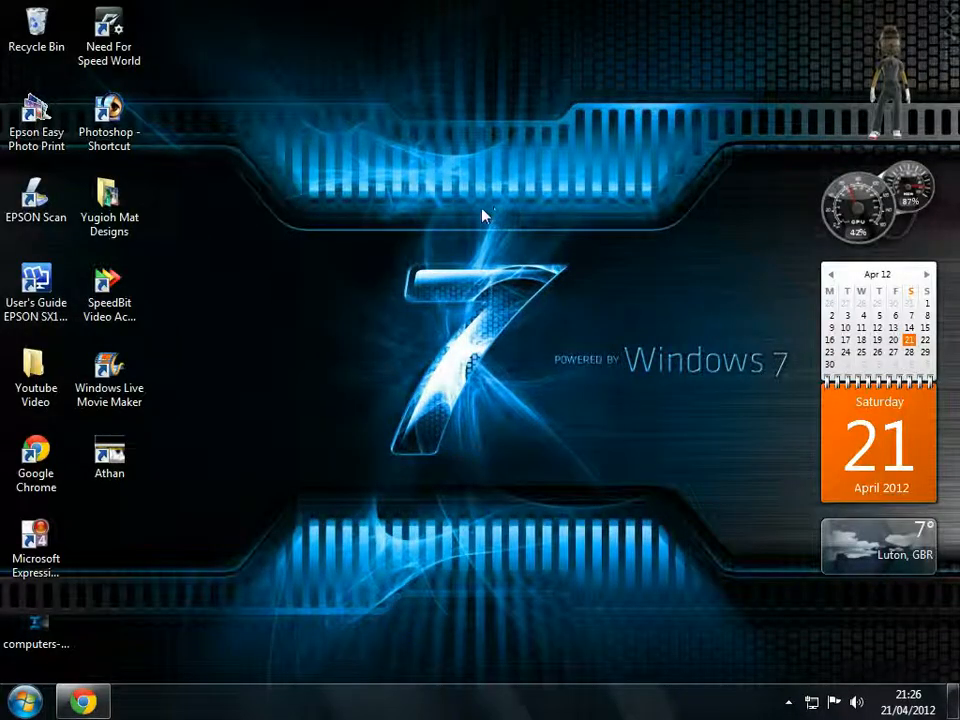
mouse_move(308, 583)
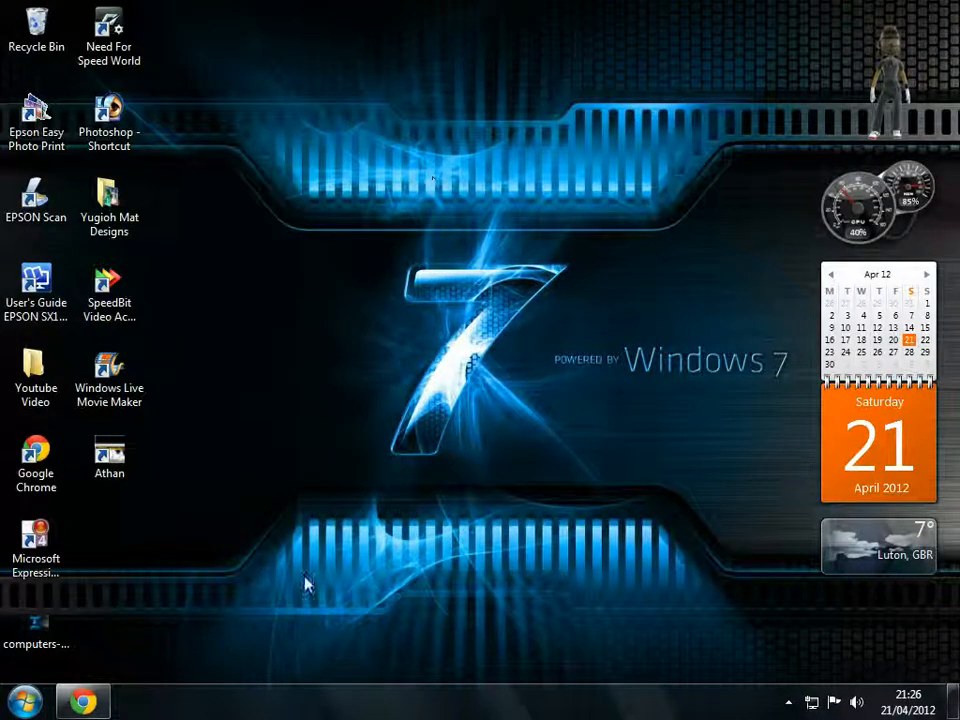
mouse_move(415, 465)
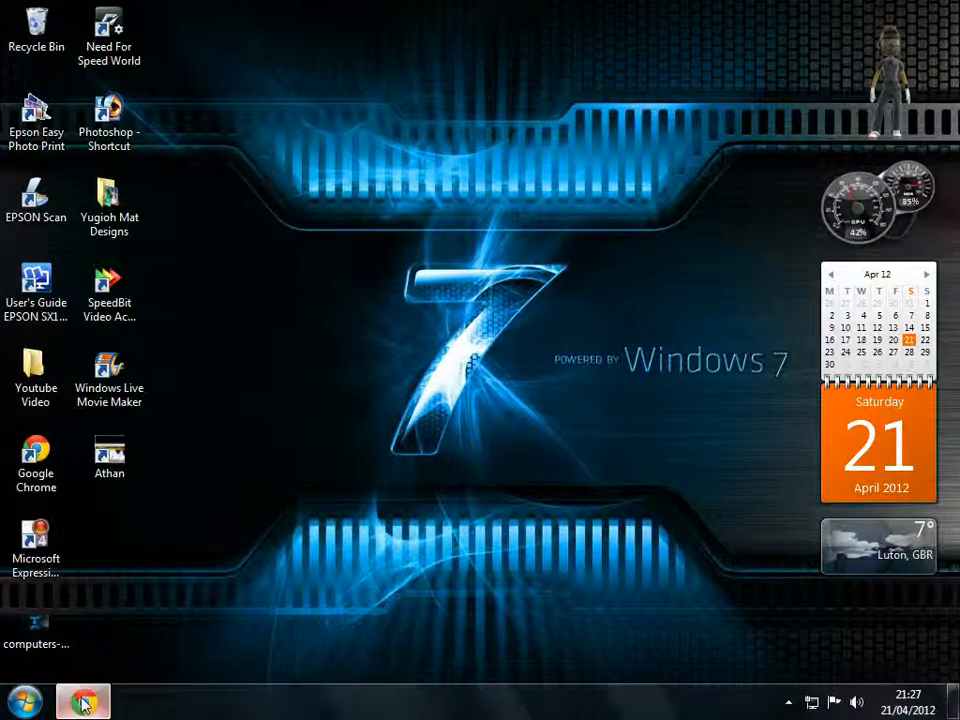
- Restore Chrome, keep English, and download and run the Encoder_en.exe installer
click(82, 699)
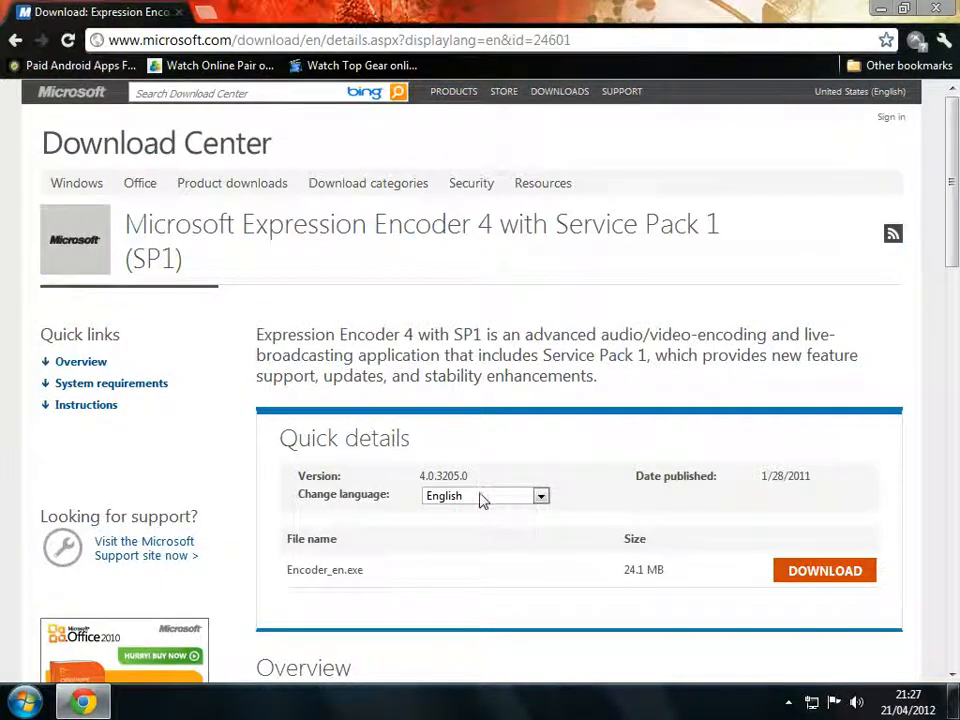
click(540, 496)
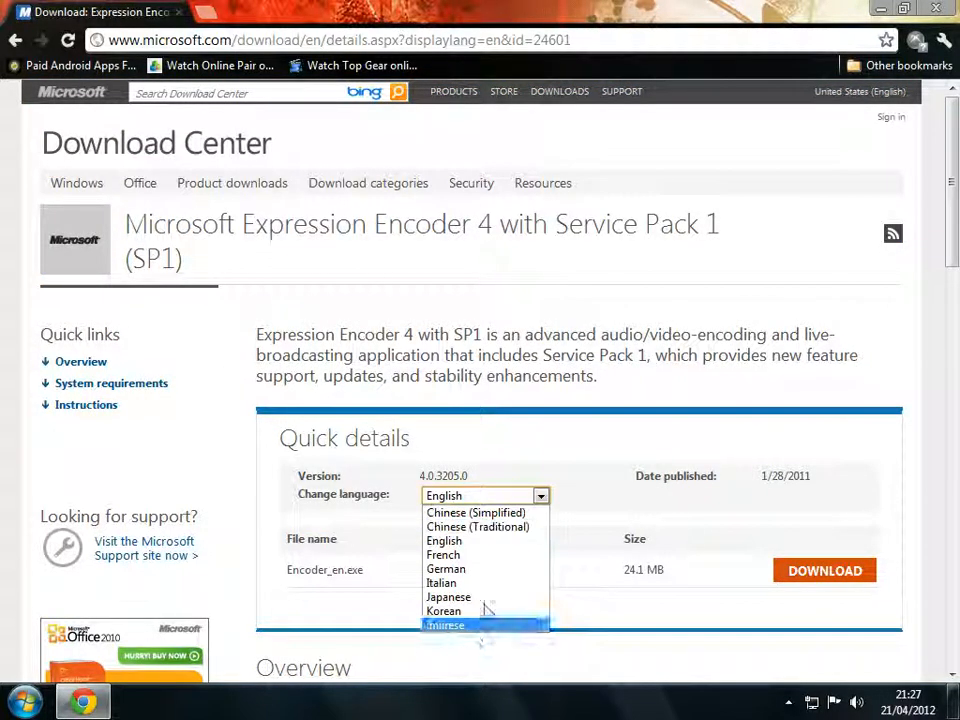
click(443, 540)
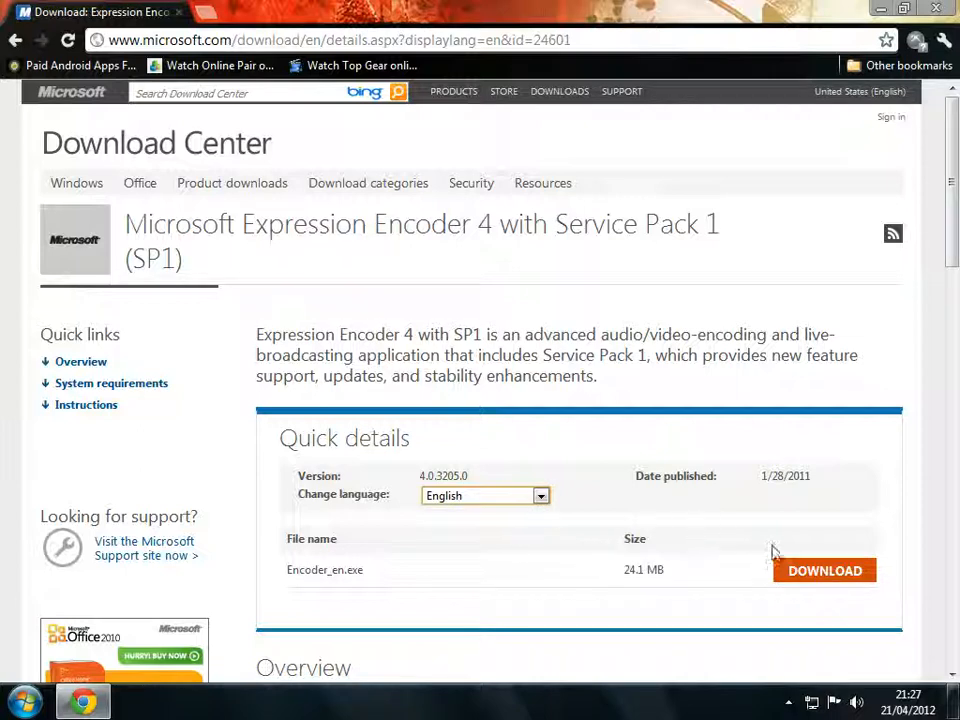
click(824, 570)
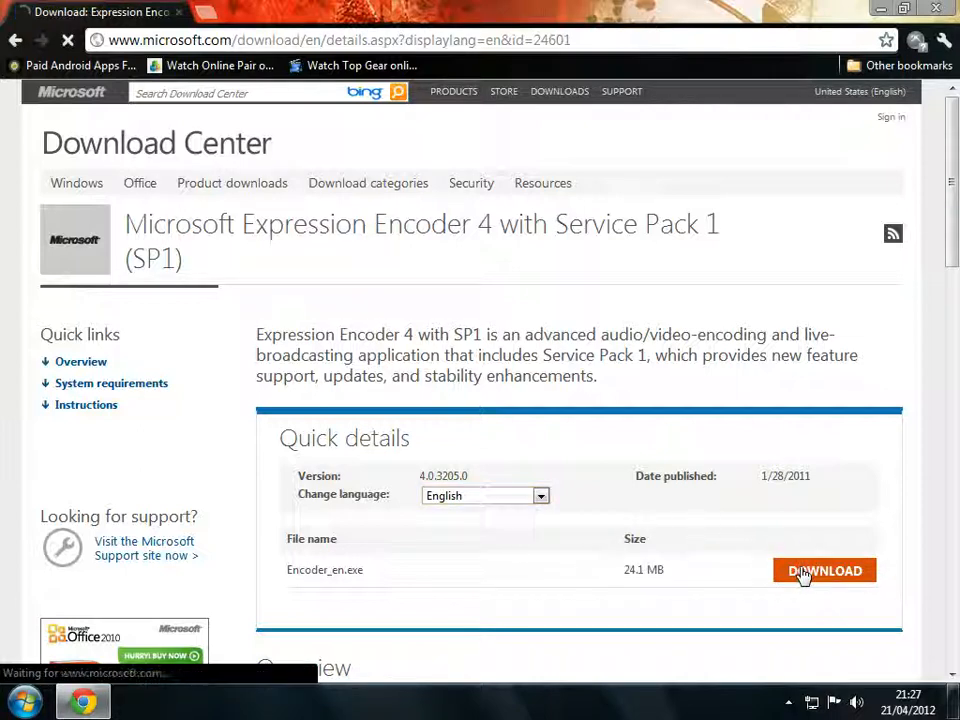
click(824, 570)
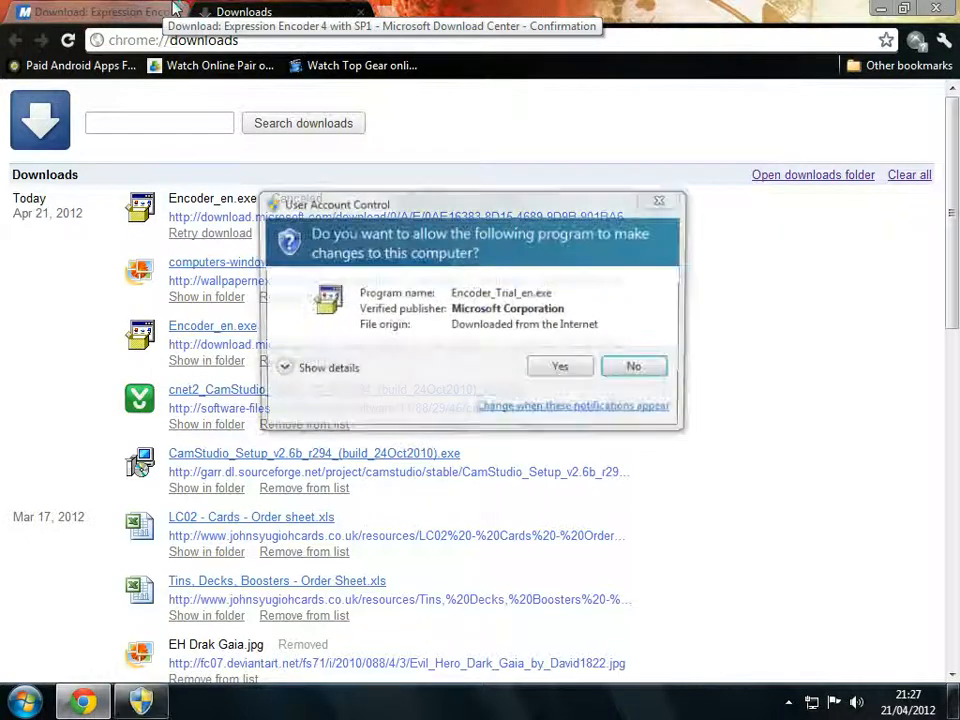
- Approve the User Account Control prompt so Encoder 4 setup reaches its Installation page
click(559, 366)
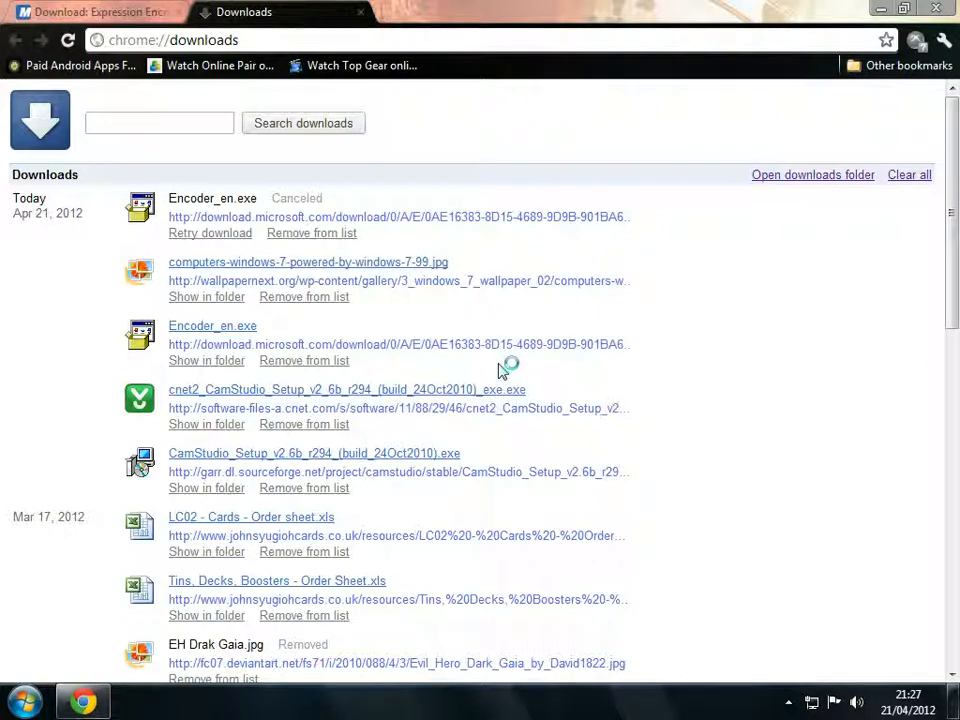
mouse_move(267, 275)
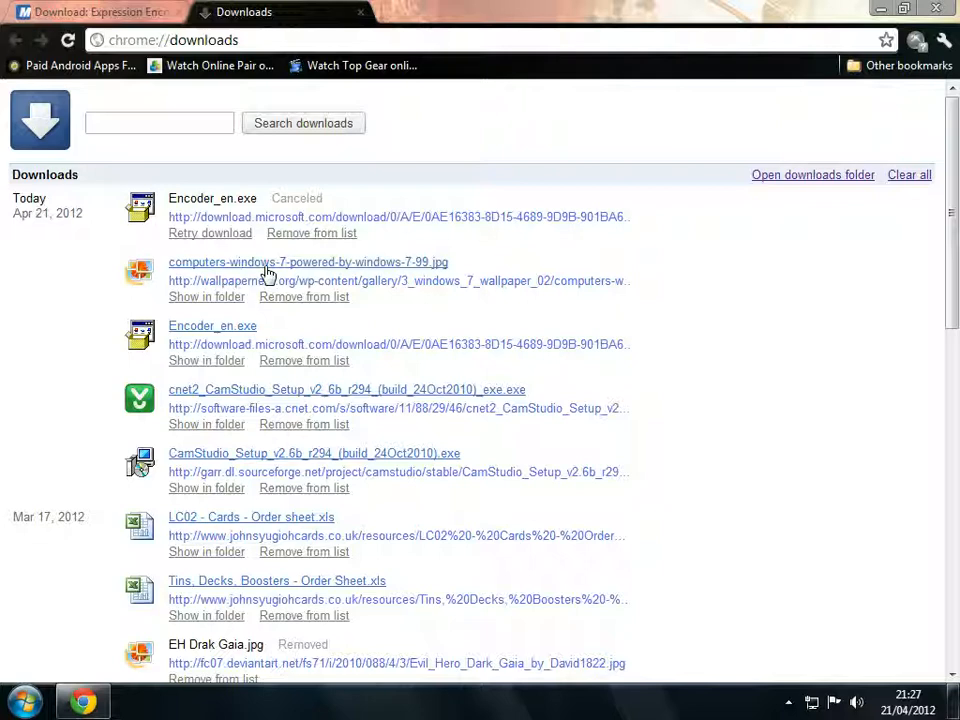
click(95, 12)
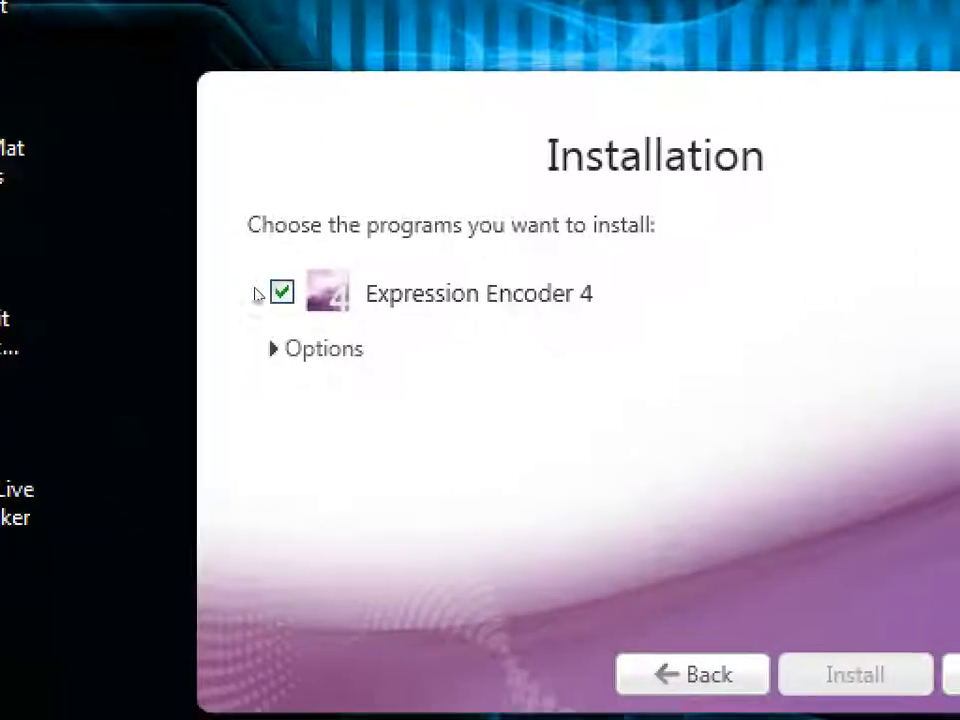
- Start installing Expression Encoder 4, then cancel, confirm Yes, and finish the setup
click(281, 292)
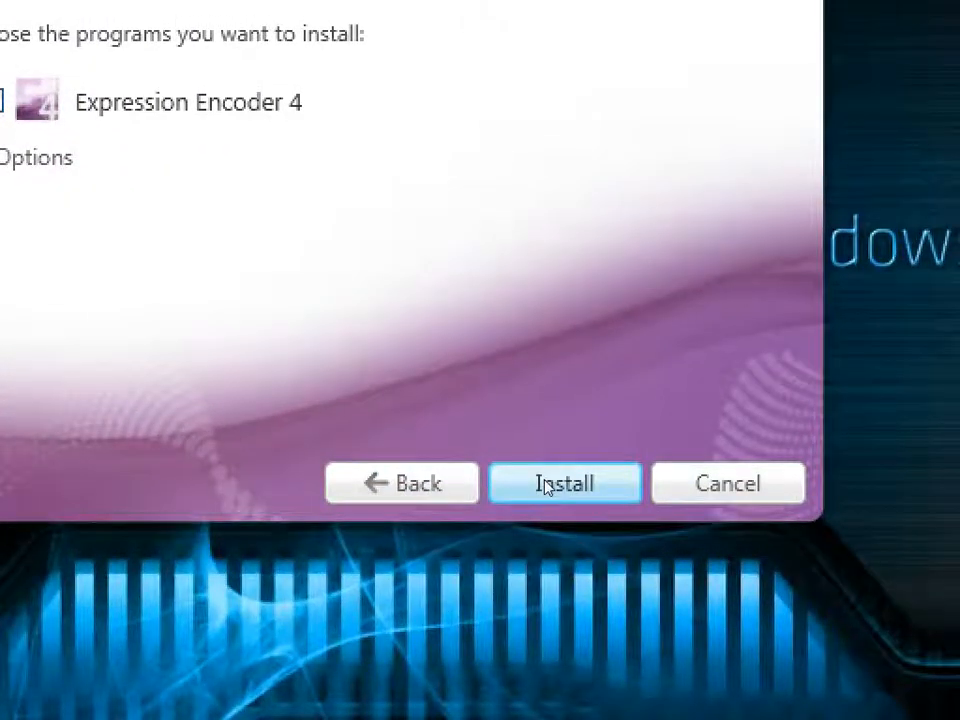
click(564, 483)
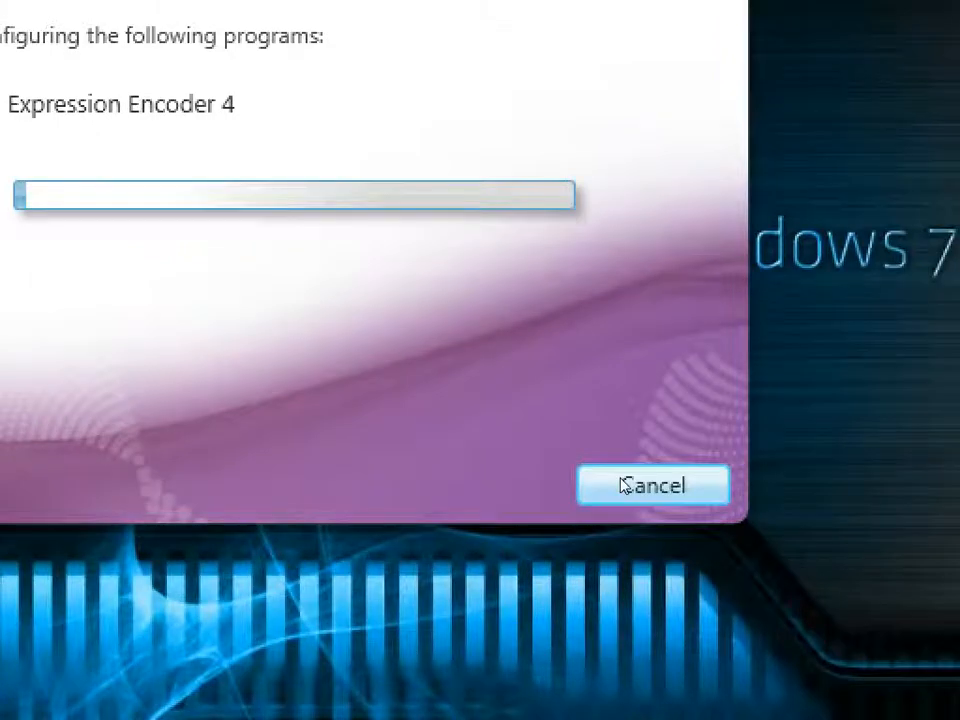
click(653, 485)
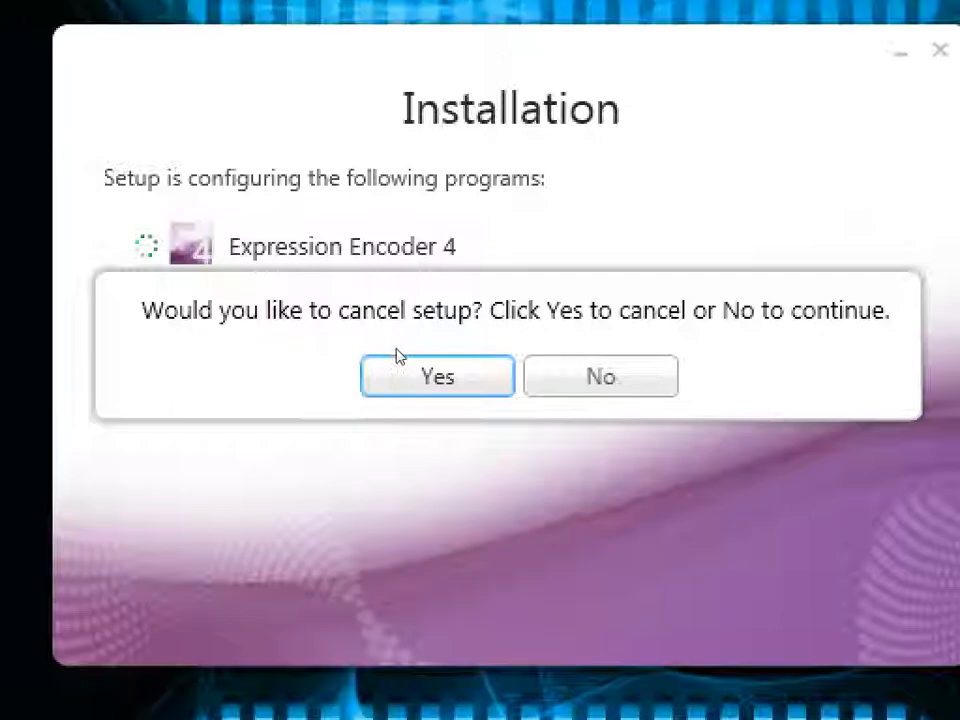
click(437, 376)
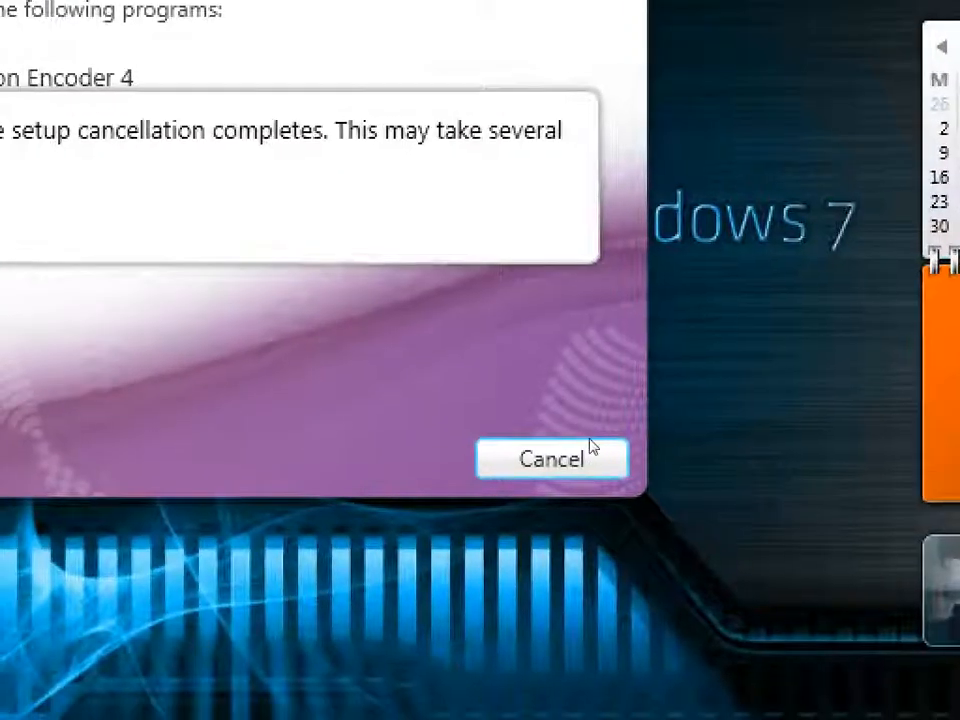
click(551, 458)
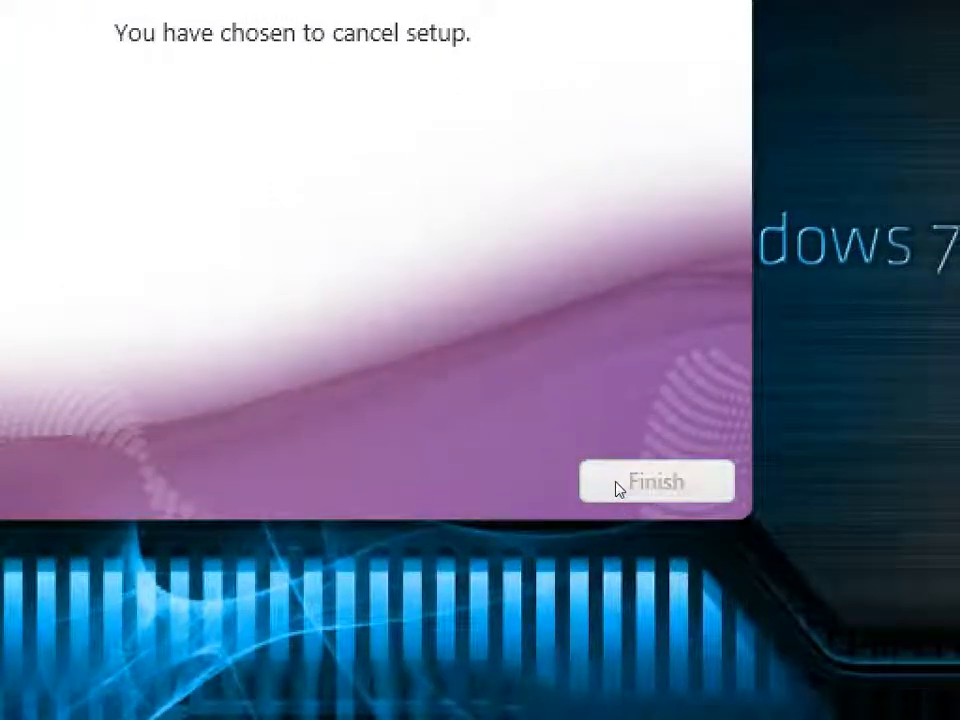
click(655, 481)
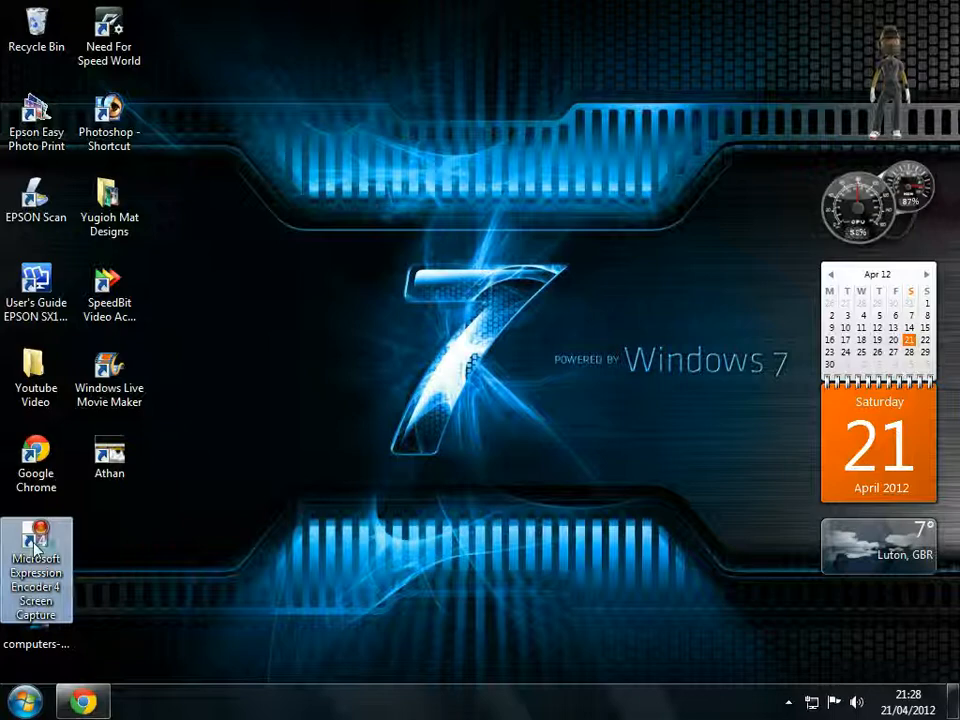
click(22, 699)
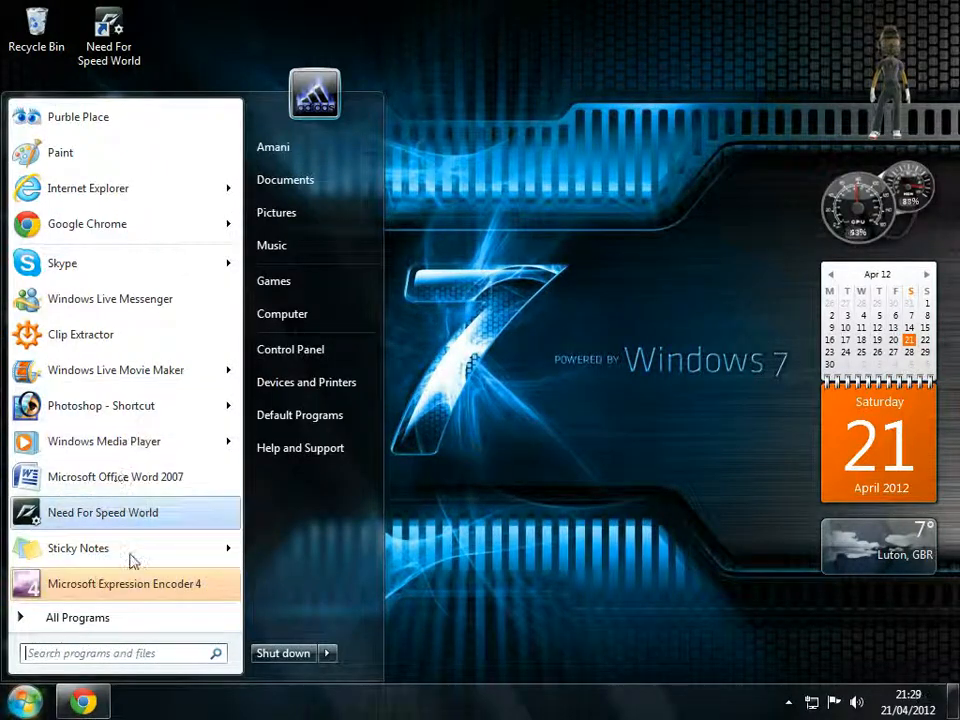
mouse_move(80, 583)
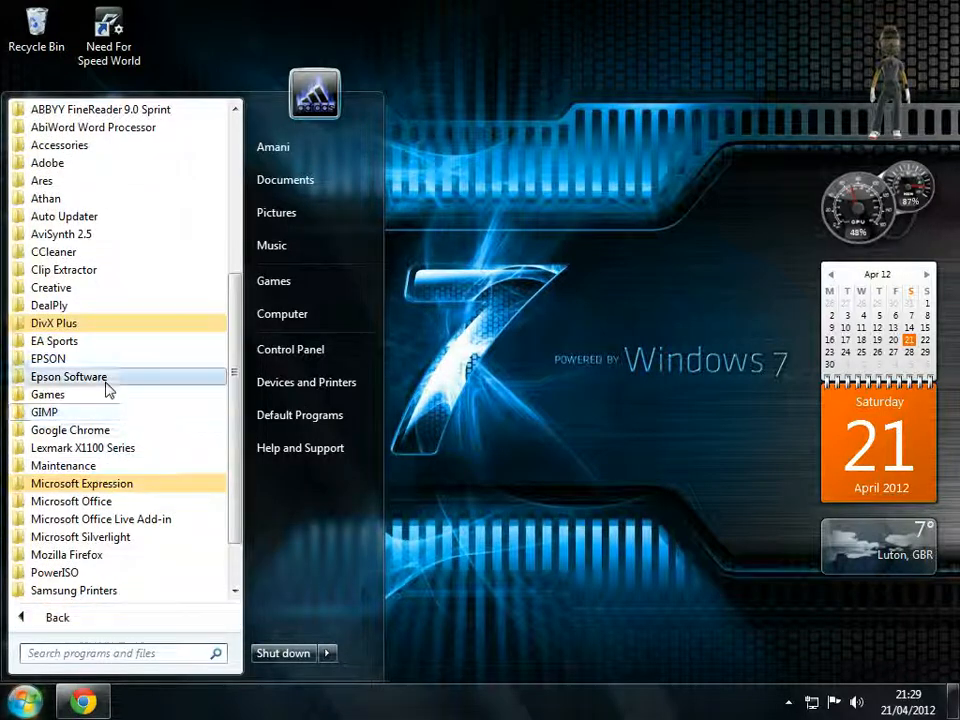
click(82, 483)
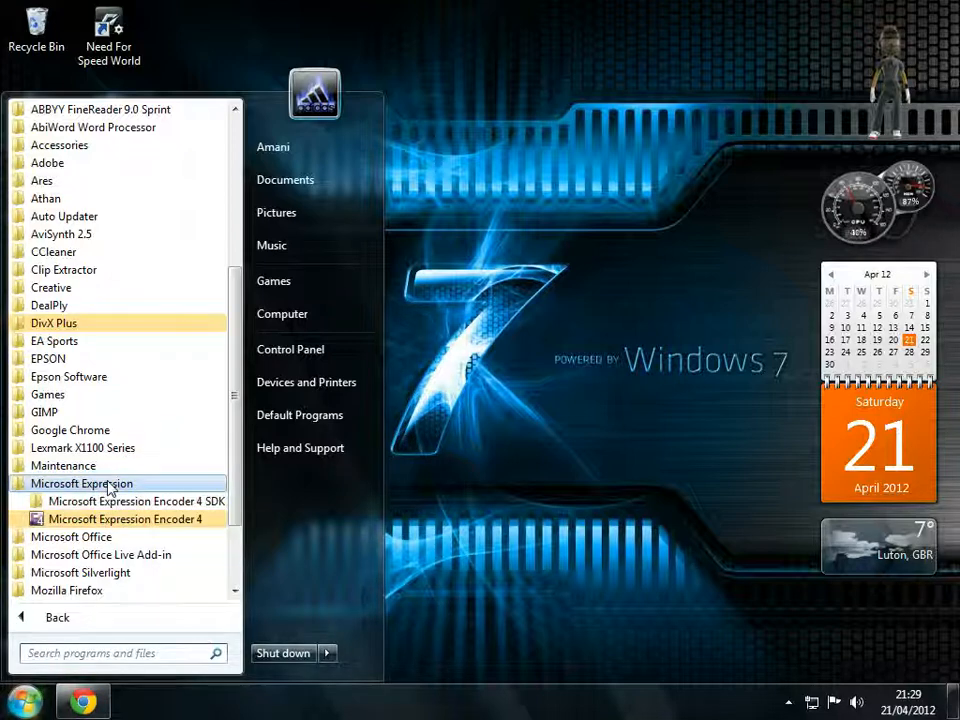
click(81, 483)
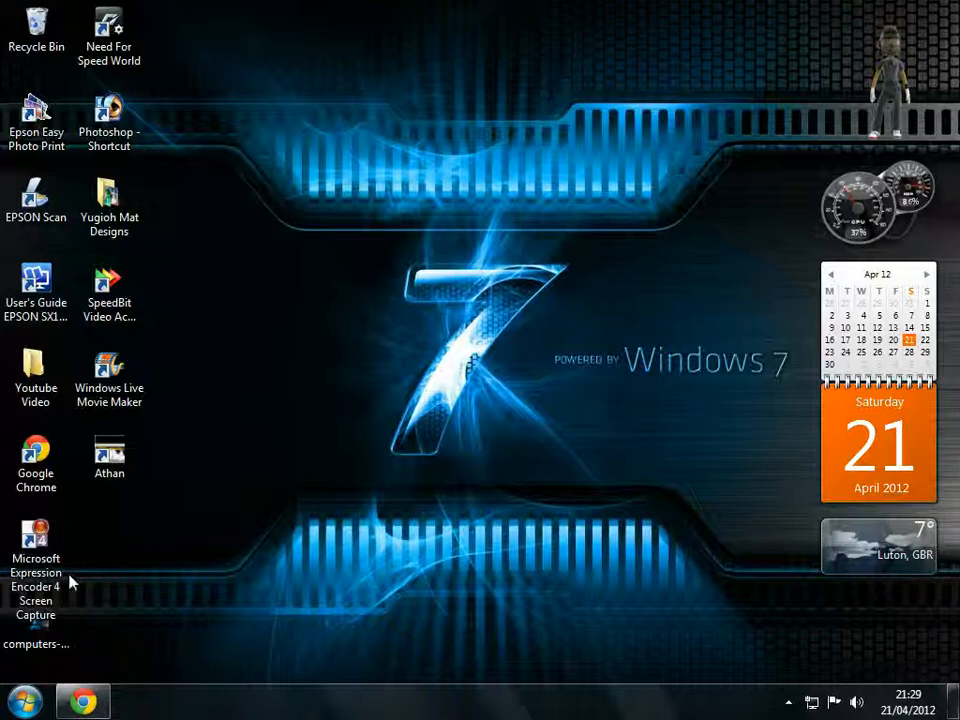
click(36, 540)
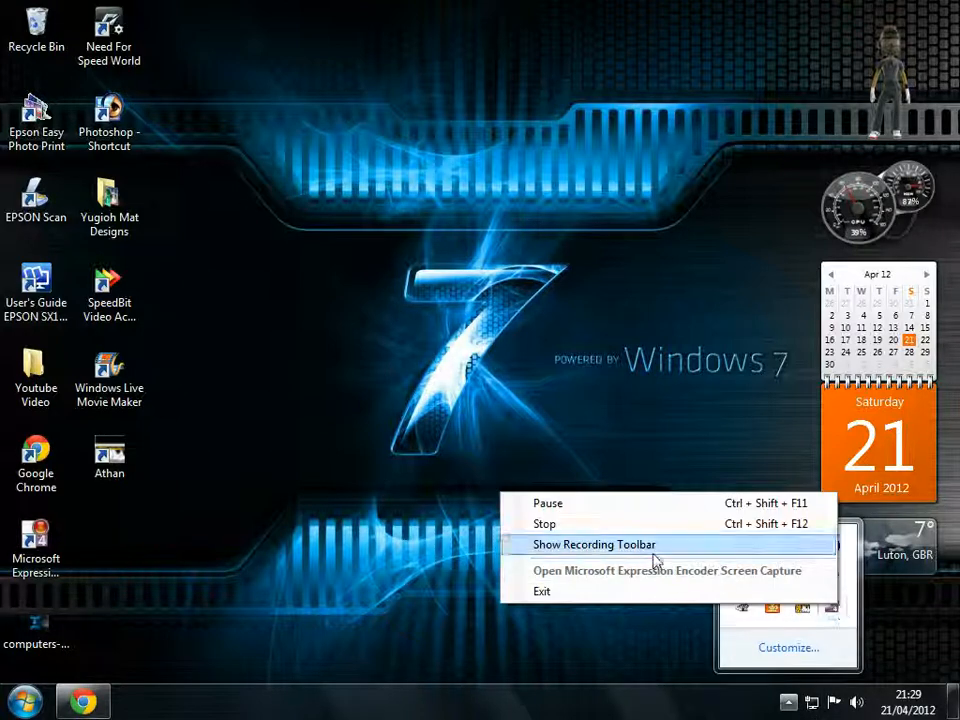
- Launch Microsoft Expression Encoder 4 Screen Capture from its desktop shortcut
click(594, 544)
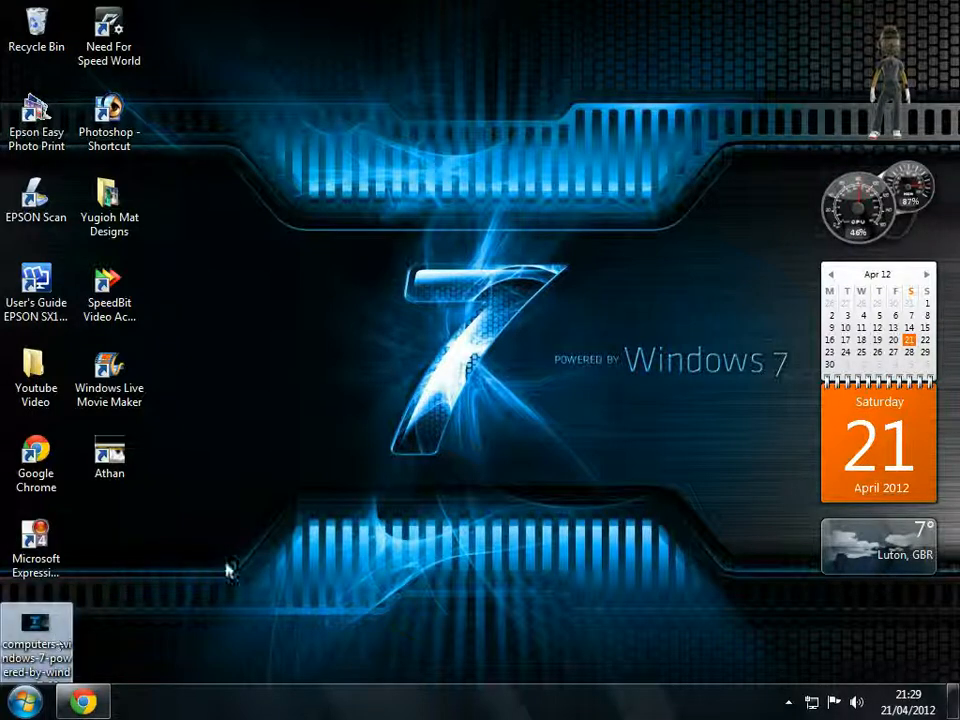
click(788, 702)
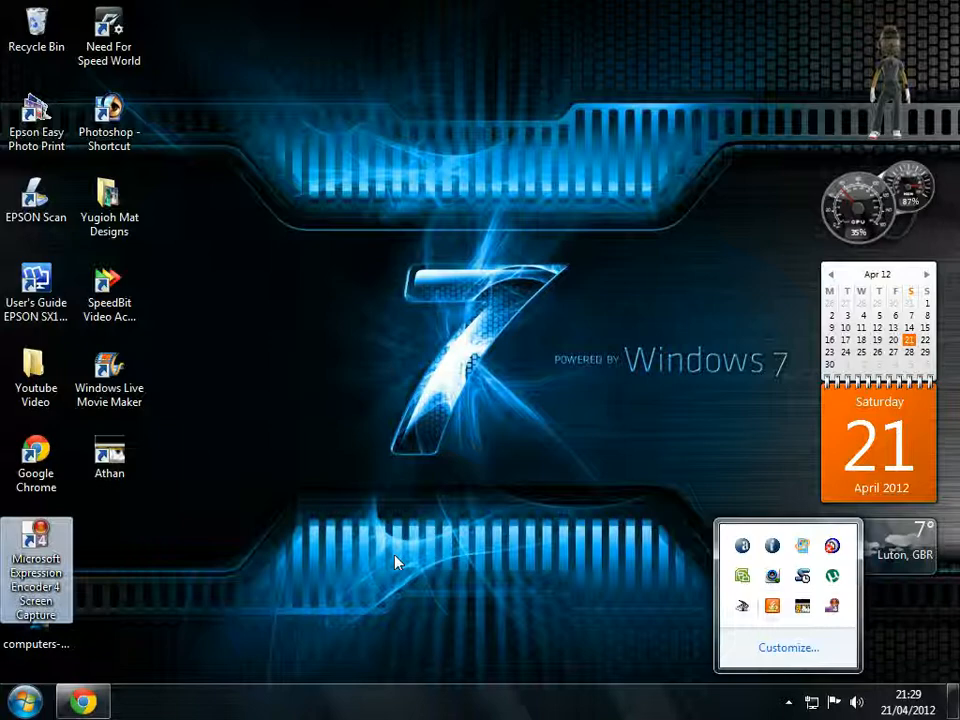
double_click(36, 555)
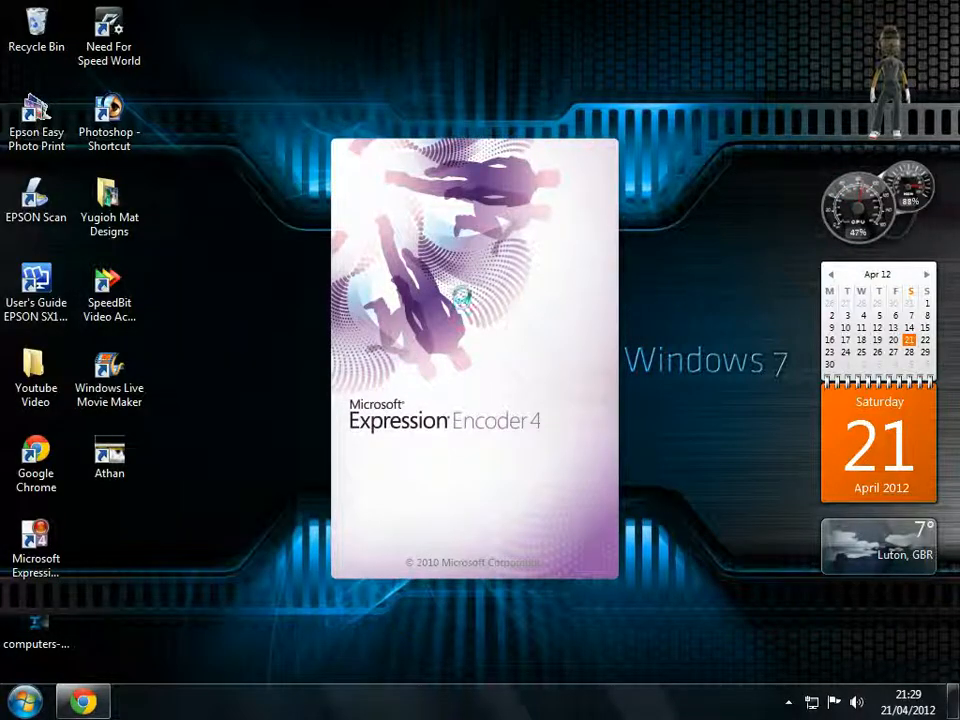
mouse_move(323, 418)
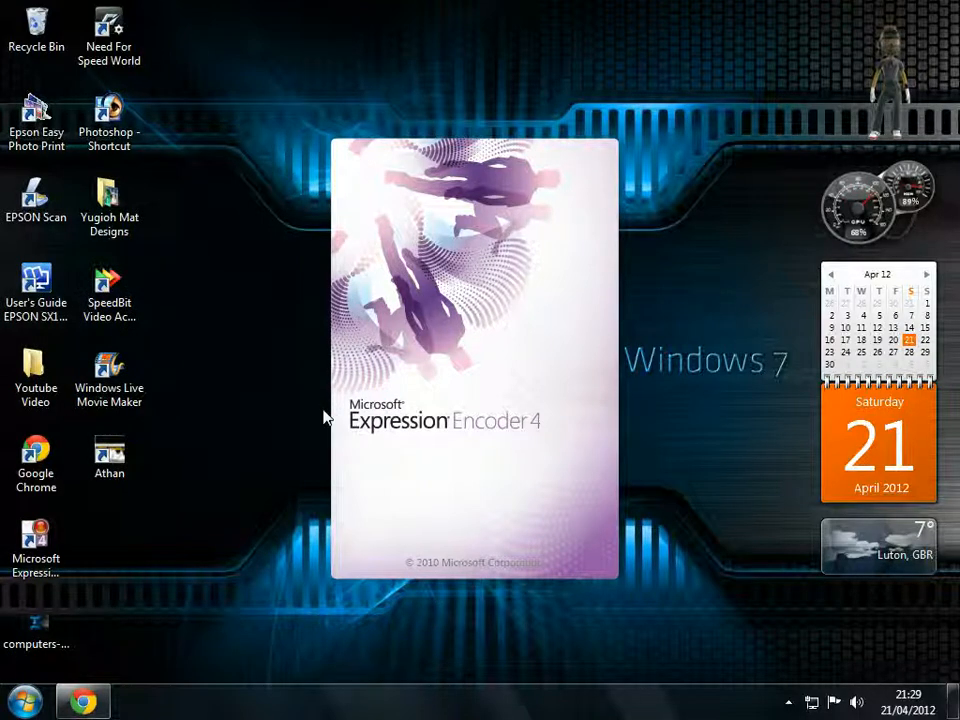
mouse_move(340, 645)
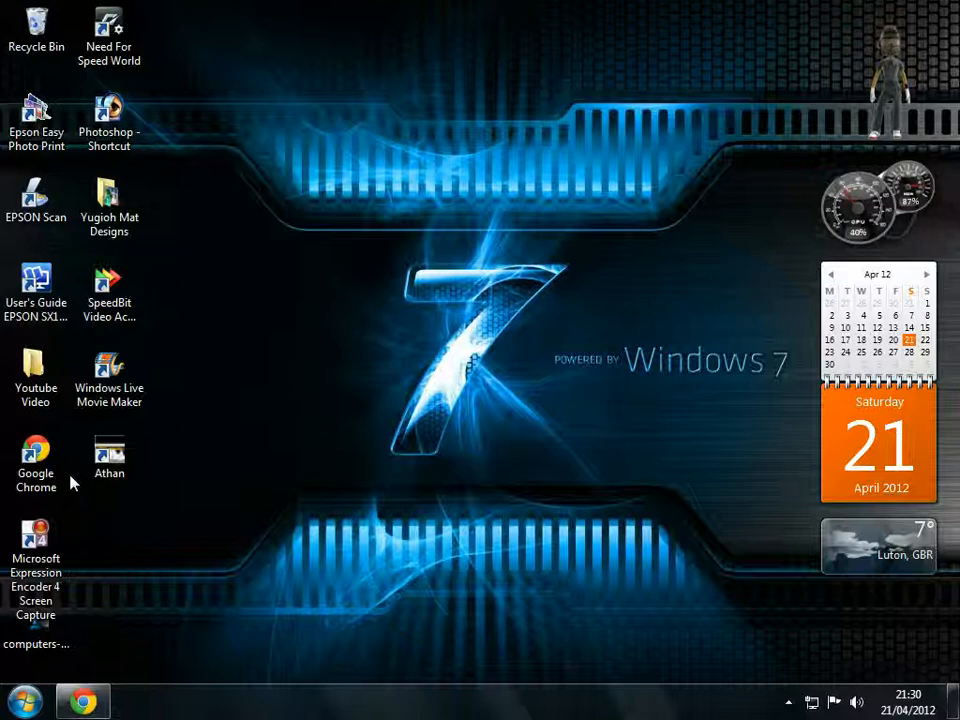
mouse_move(72, 466)
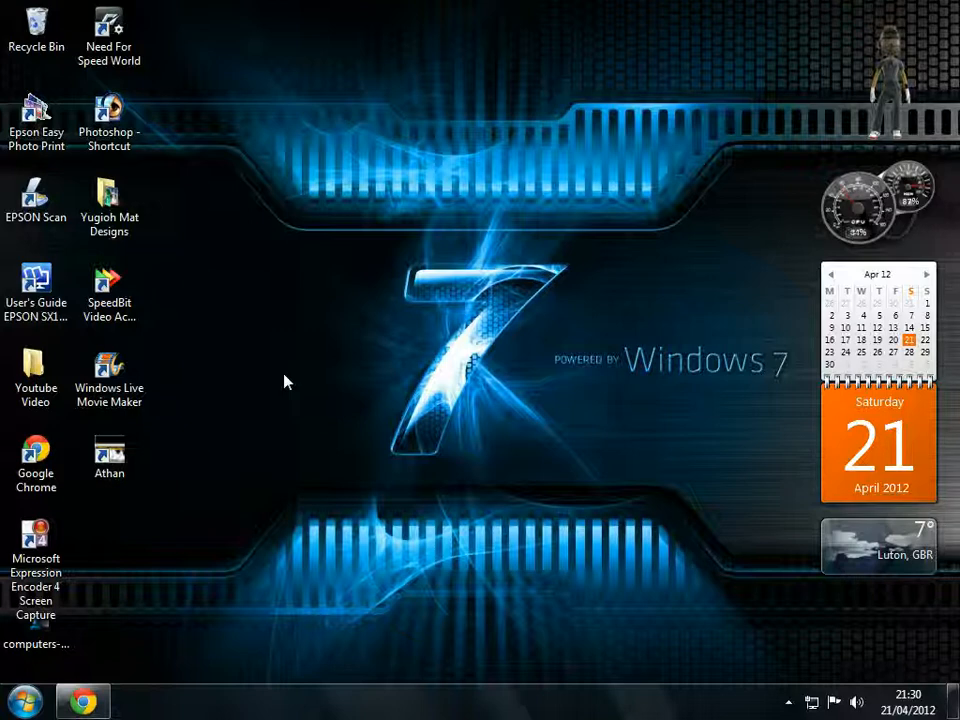
mouse_move(253, 447)
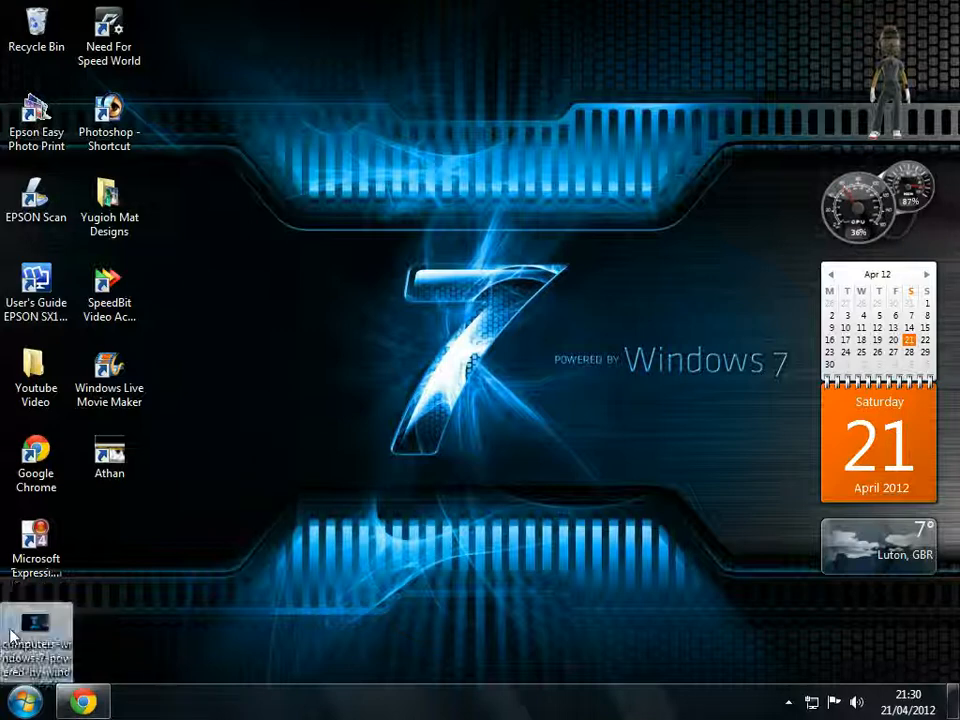
mouse_move(220, 517)
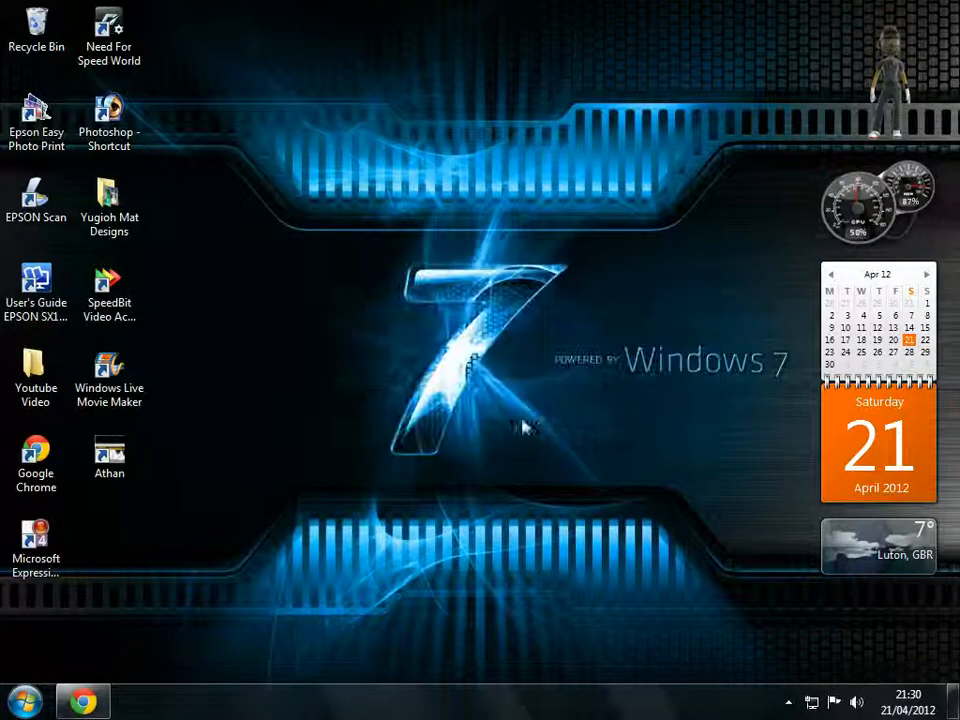
mouse_move(260, 616)
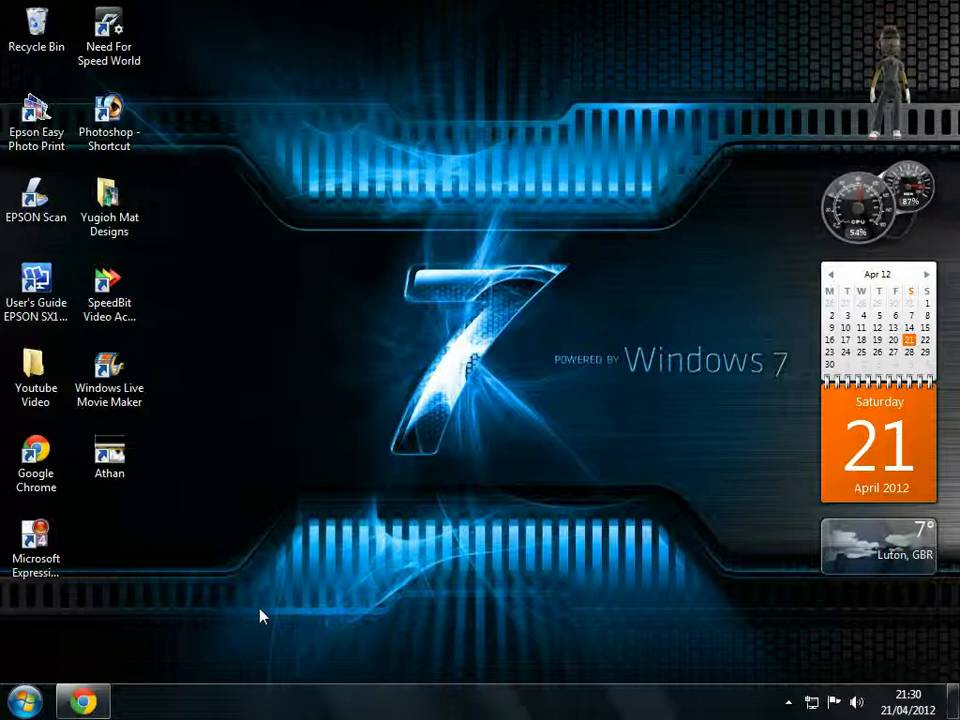